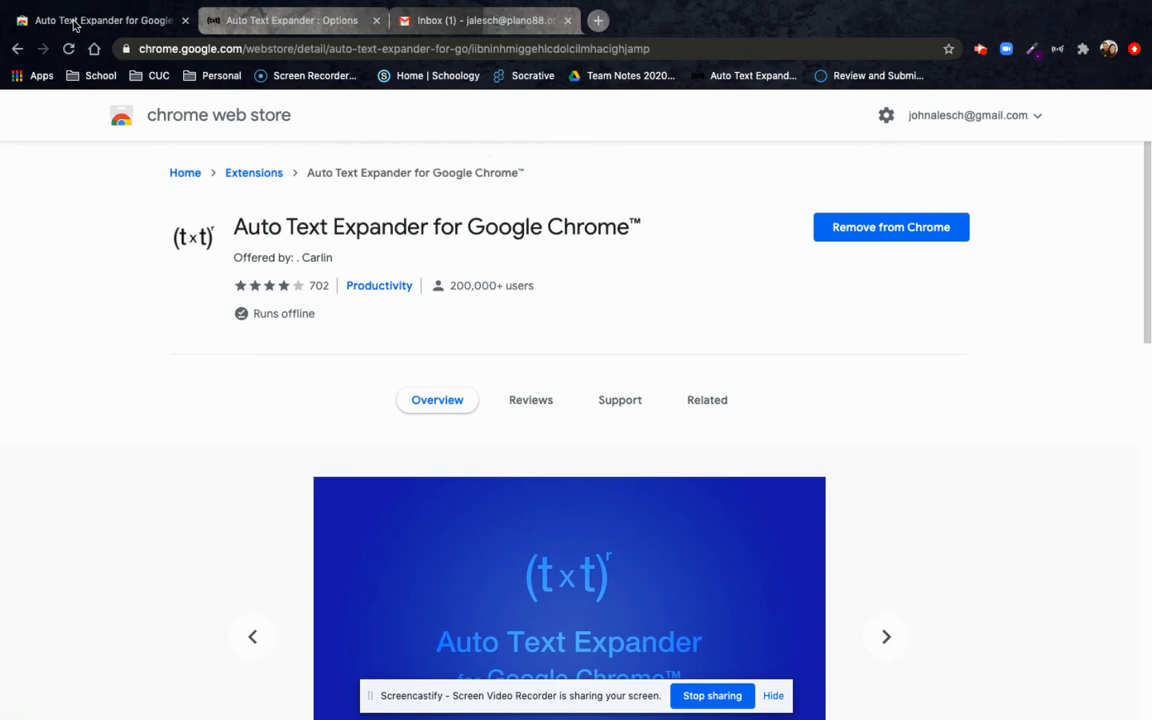
# Open the Auto Text Expander options page and highlight the abs shortcut and its expansion
pyautogui.click(885, 636)
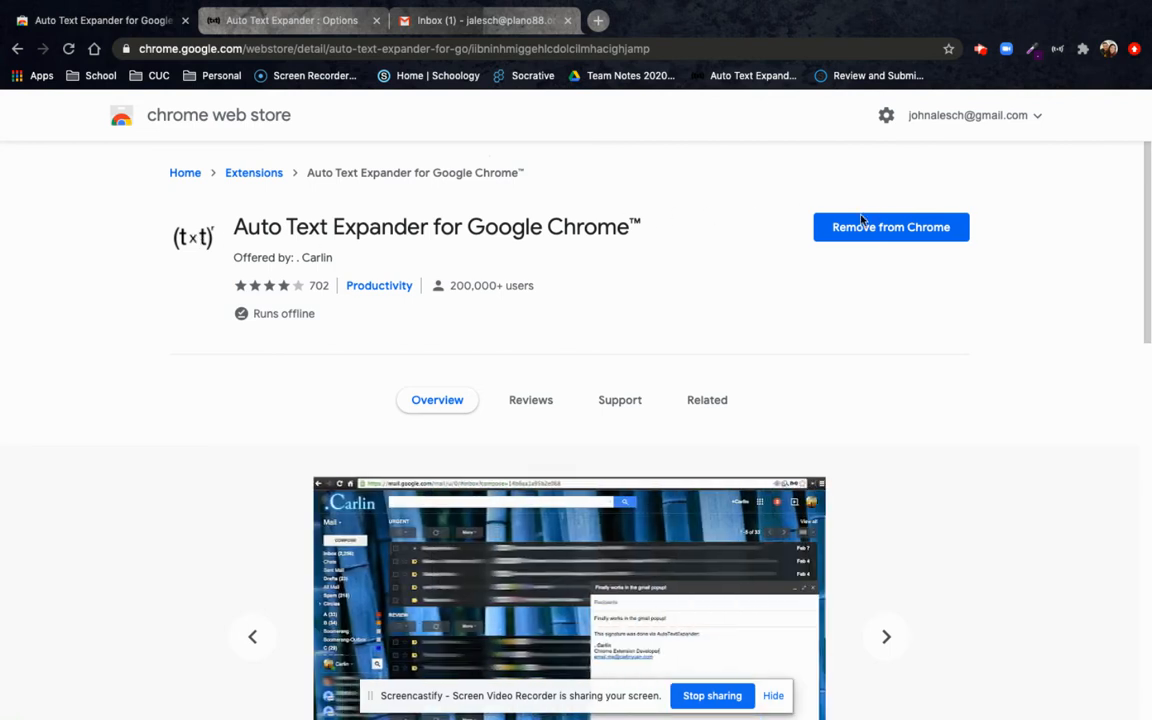
pyautogui.moveTo(1055, 133)
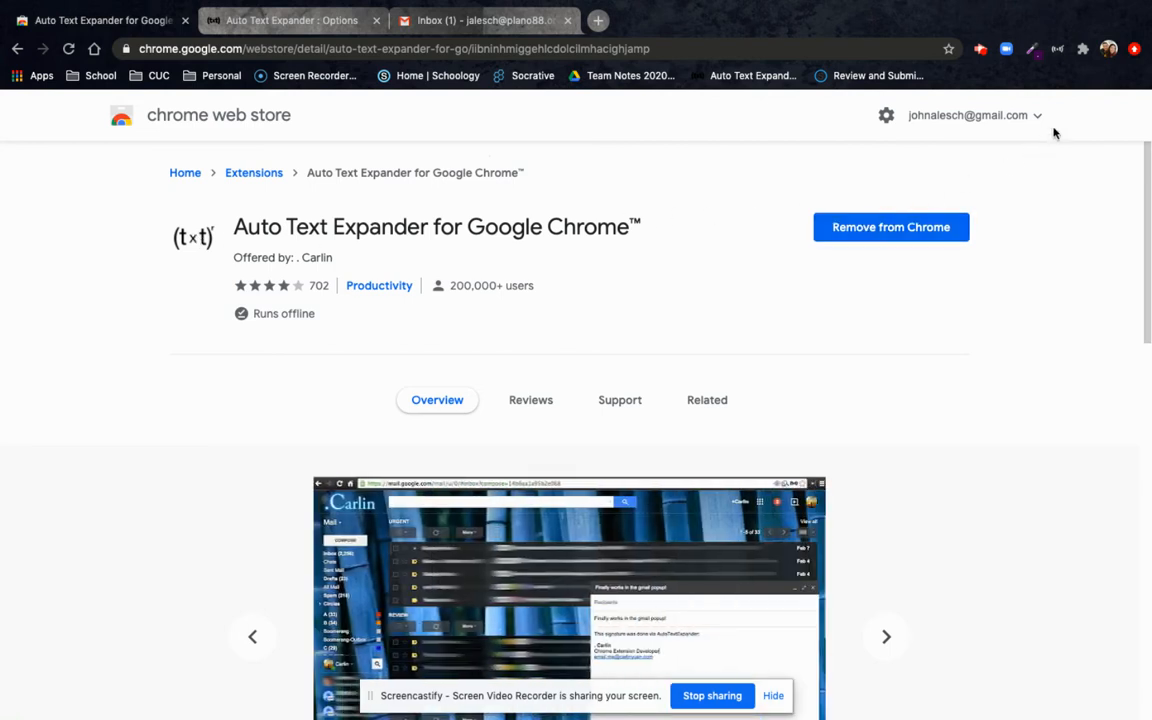
pyautogui.moveTo(793, 76)
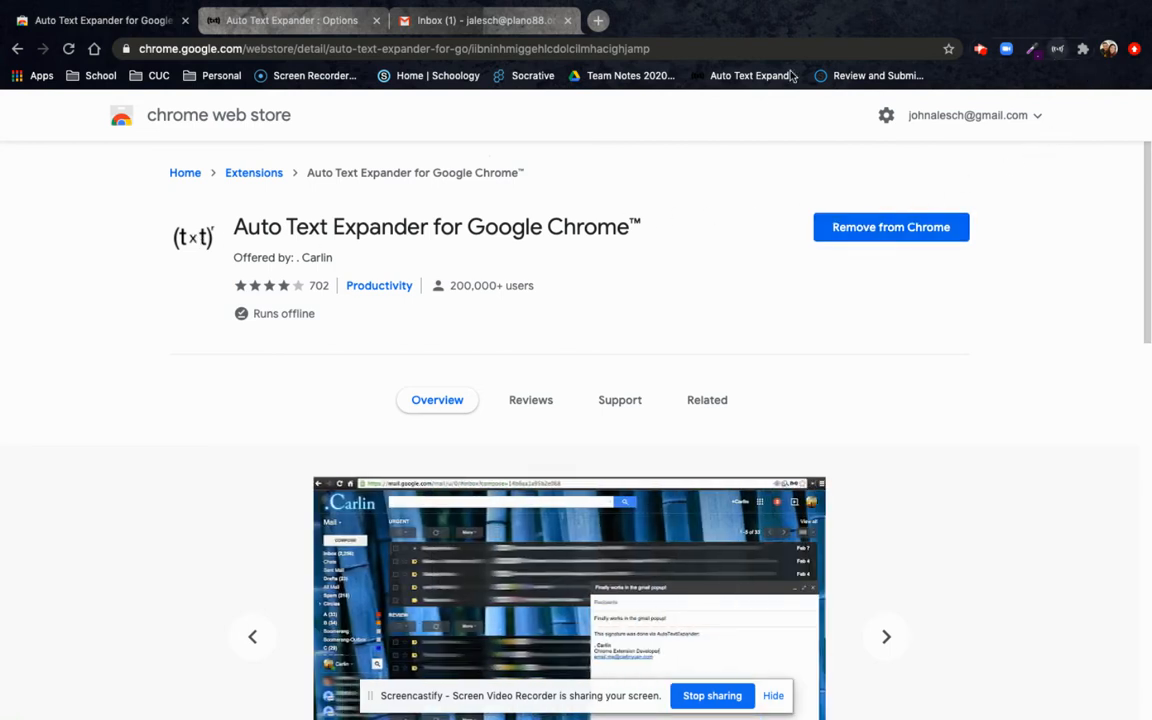
pyautogui.click(290, 20)
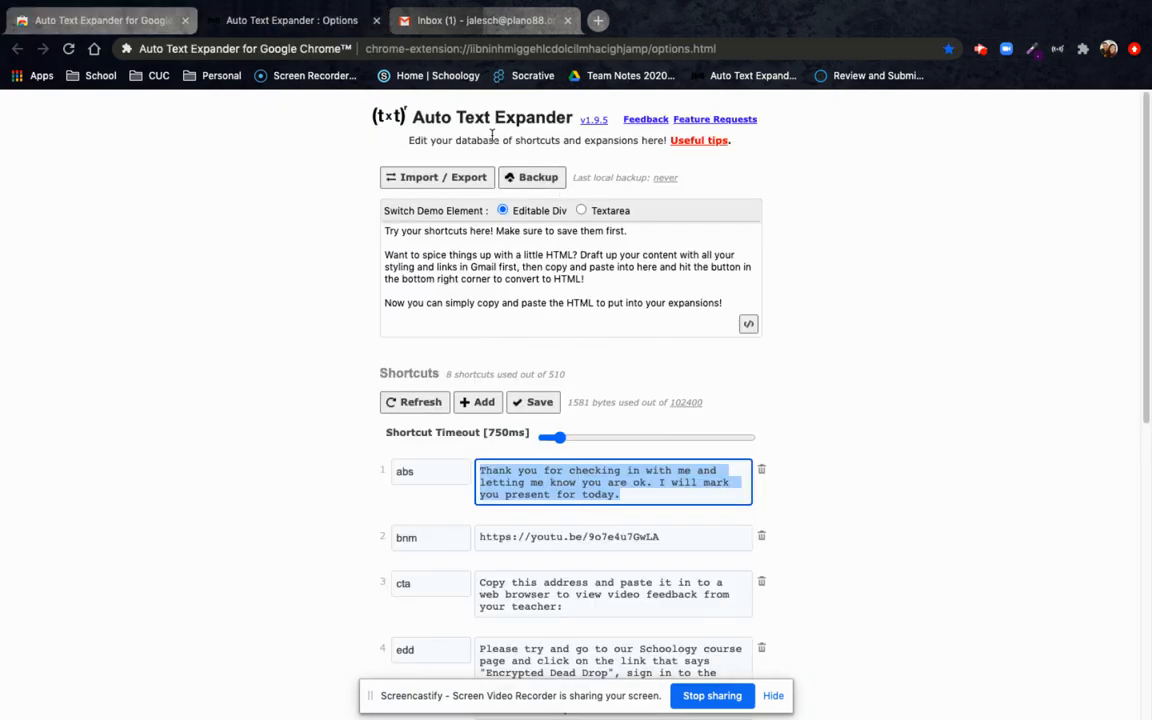
pyautogui.moveTo(771, 294)
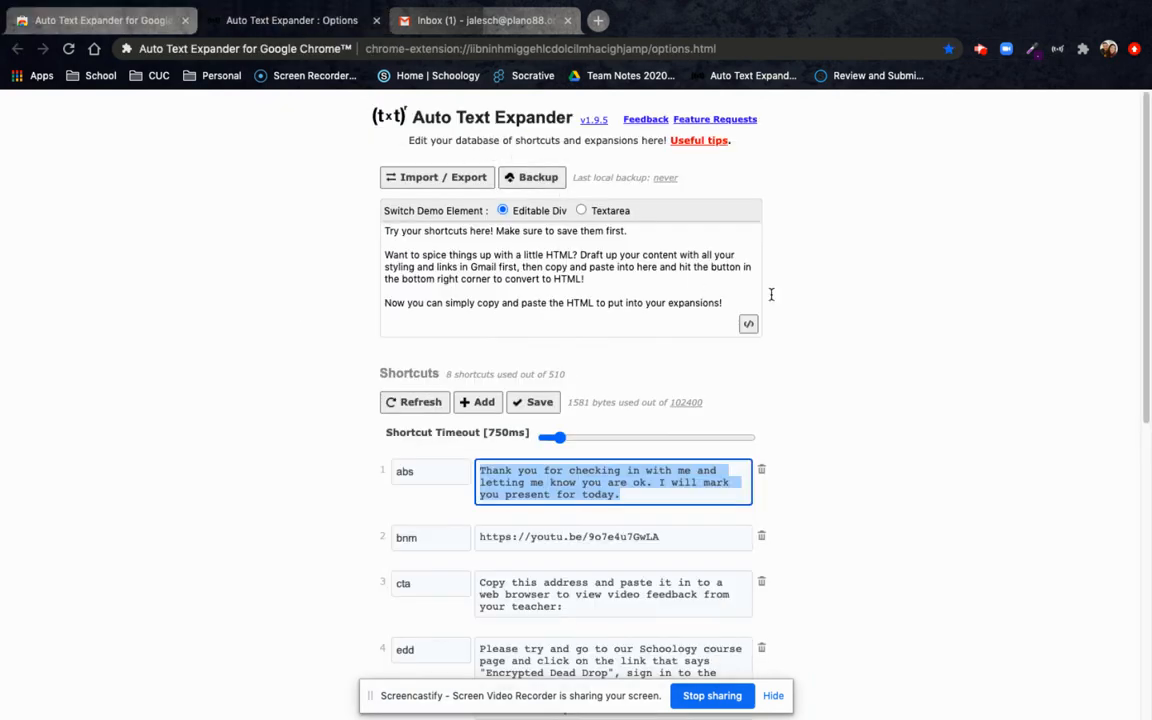
pyautogui.scroll(-3)
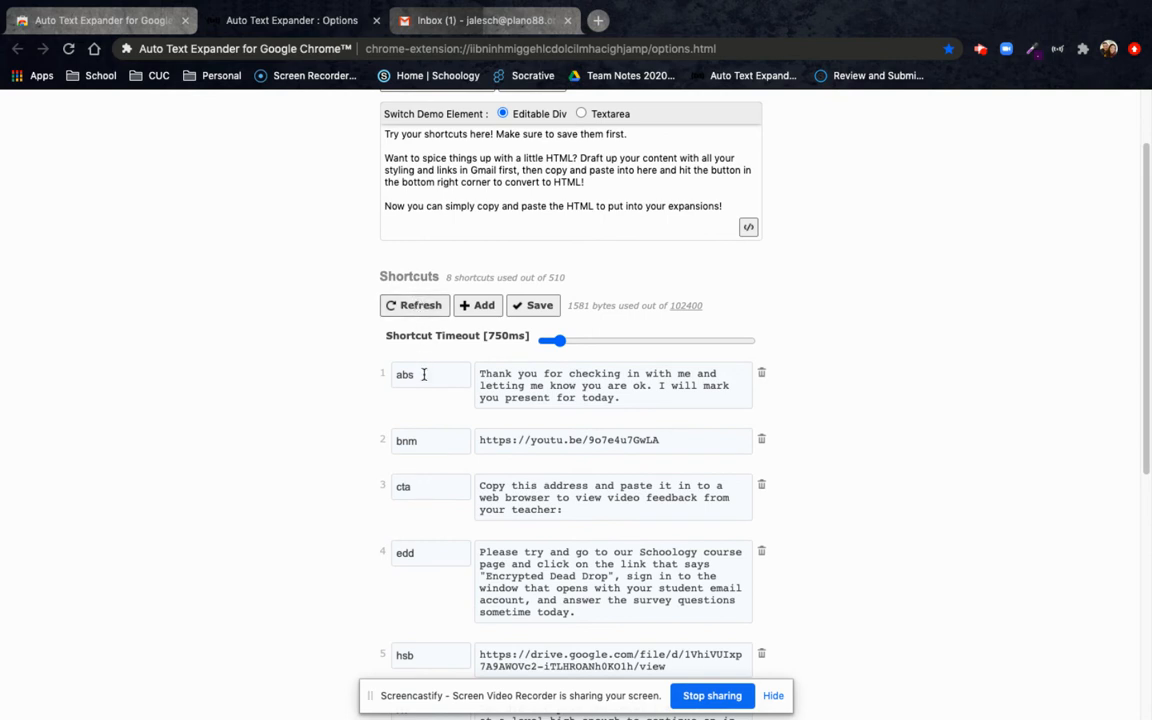
pyautogui.doubleClick(404, 374)
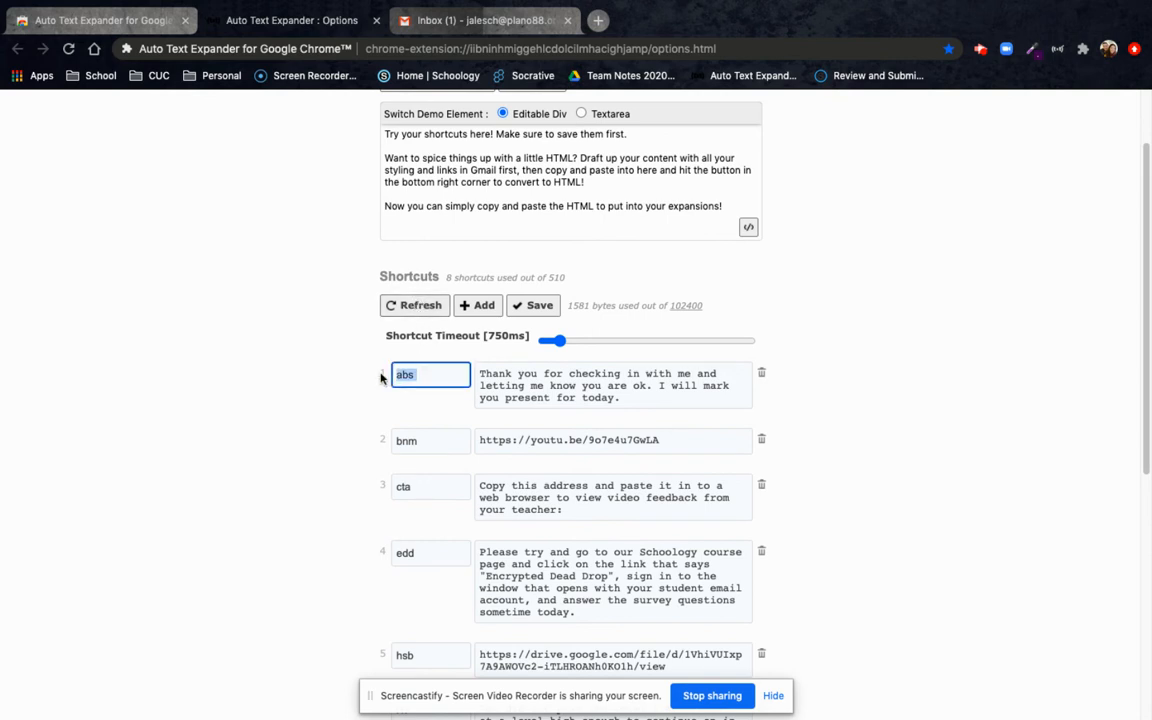
pyautogui.click(612, 385)
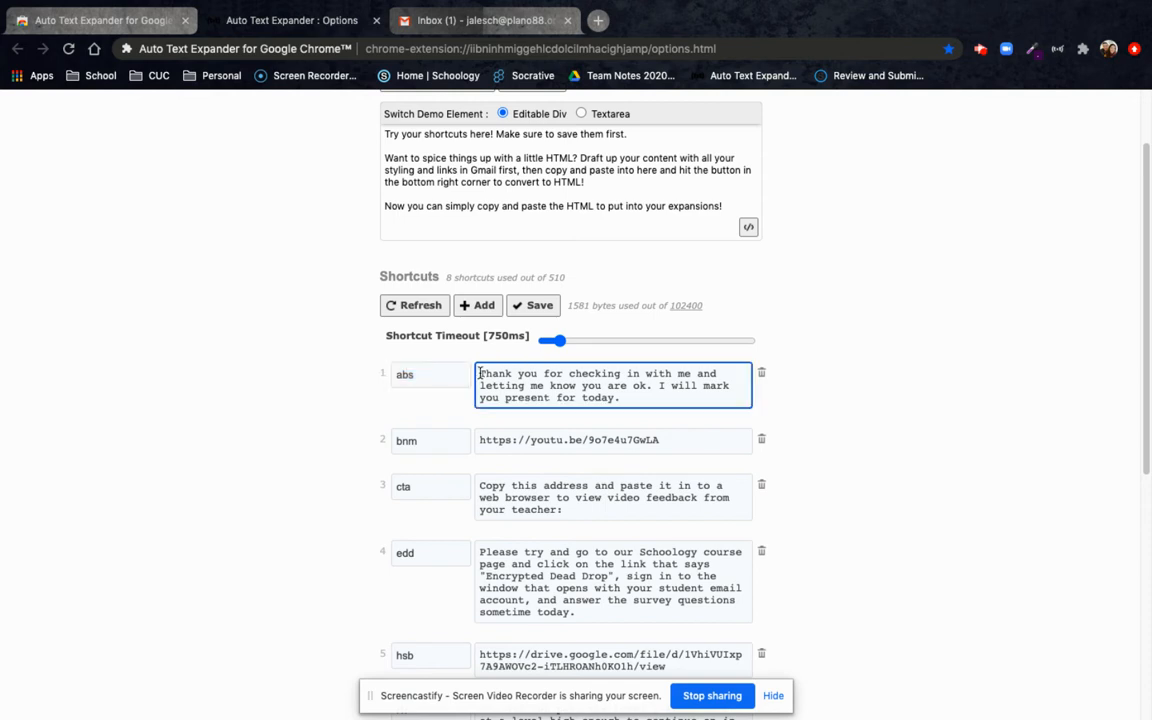
pyautogui.moveTo(481, 373); pyautogui.dragTo(618, 397)
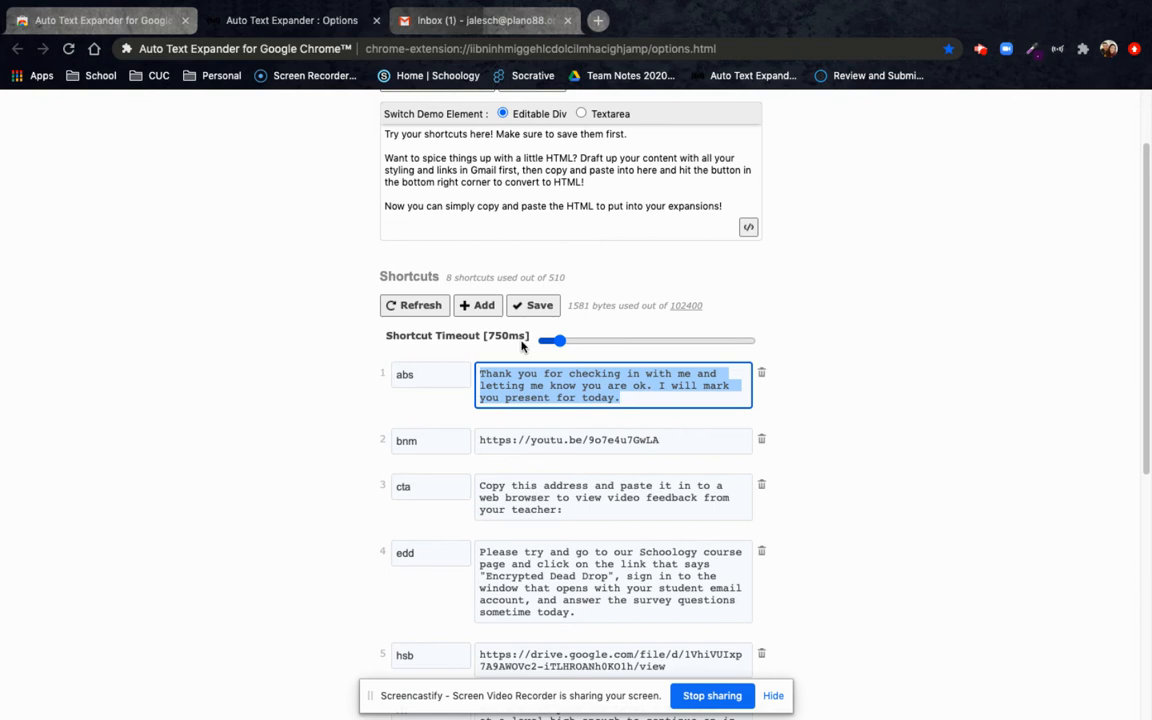
pyautogui.moveTo(556, 340)
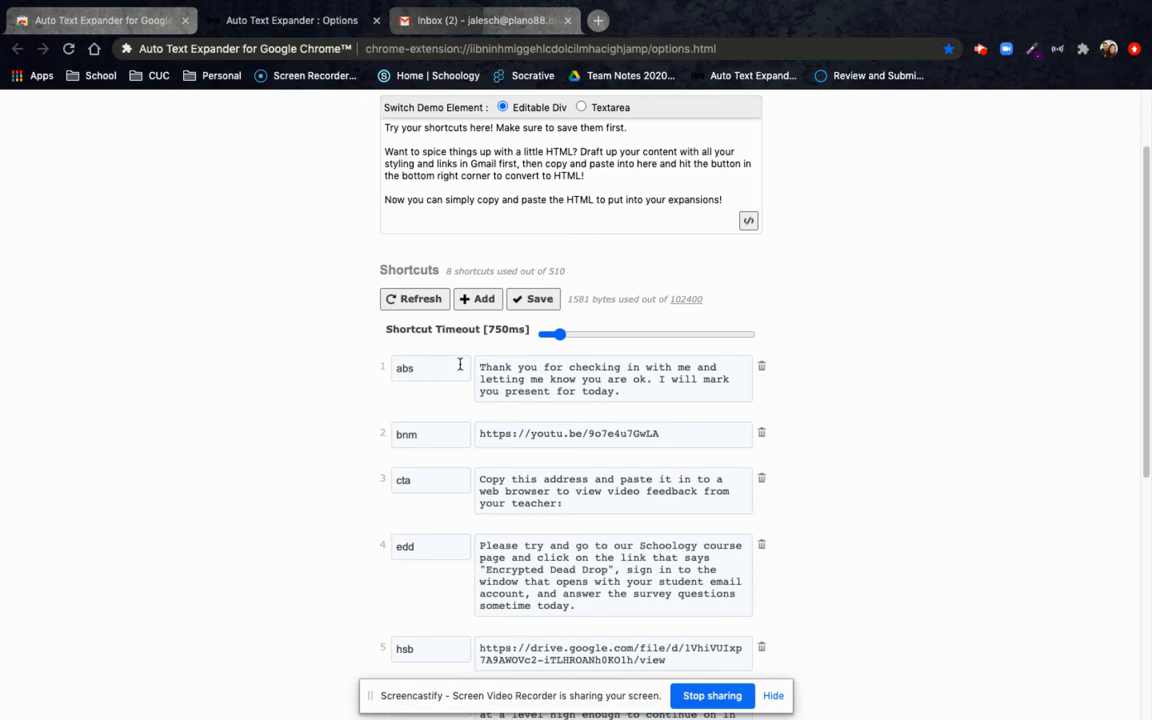
pyautogui.moveTo(480, 367); pyautogui.dragTo(645, 385)
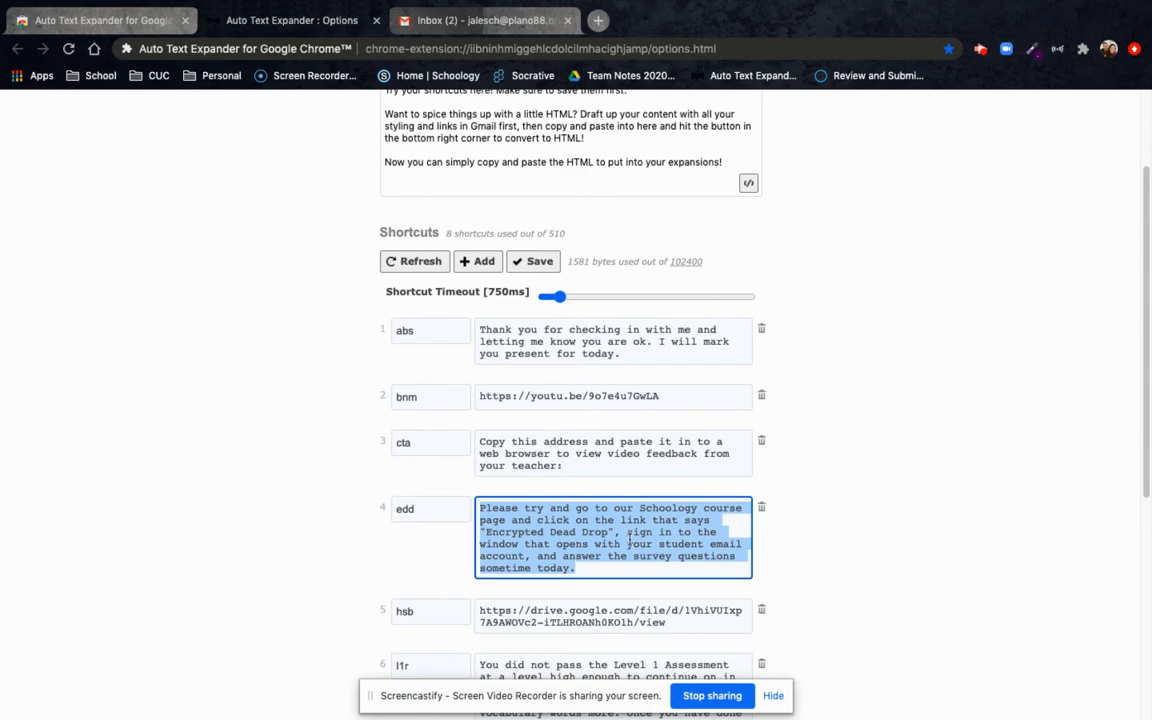
pyautogui.moveTo(630, 537)
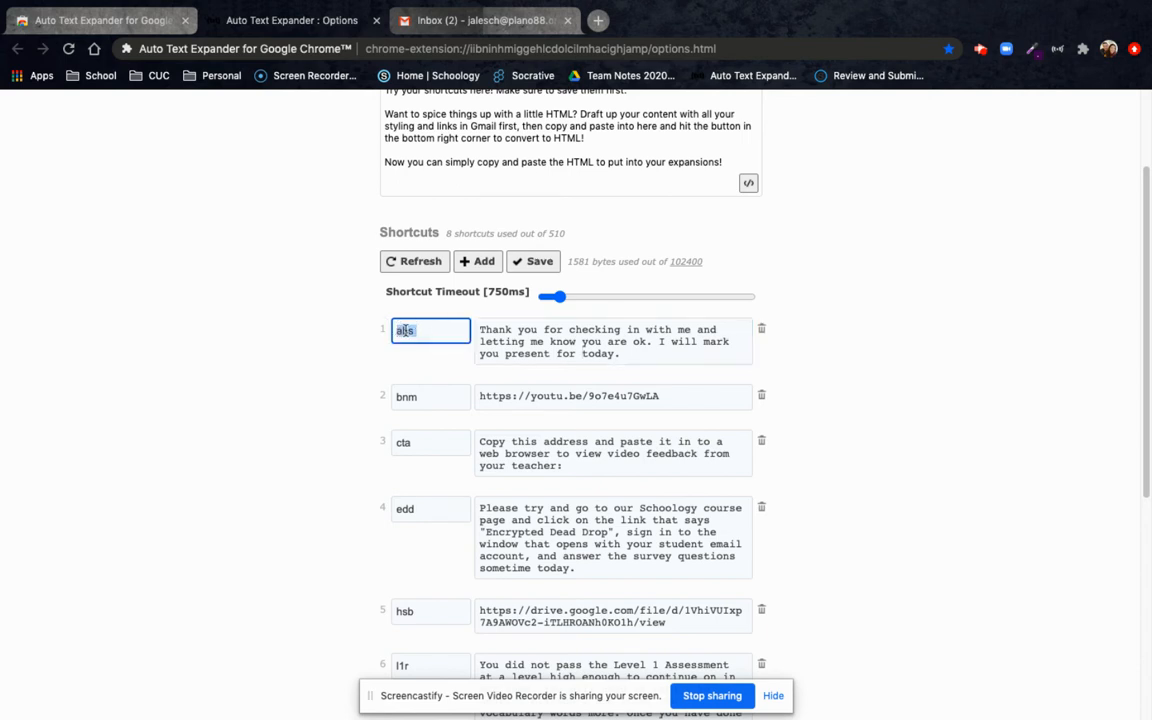
# Add and save a new 'sc' shortcut that expands to 'This is a shortcut.'
pyautogui.click(477, 261)
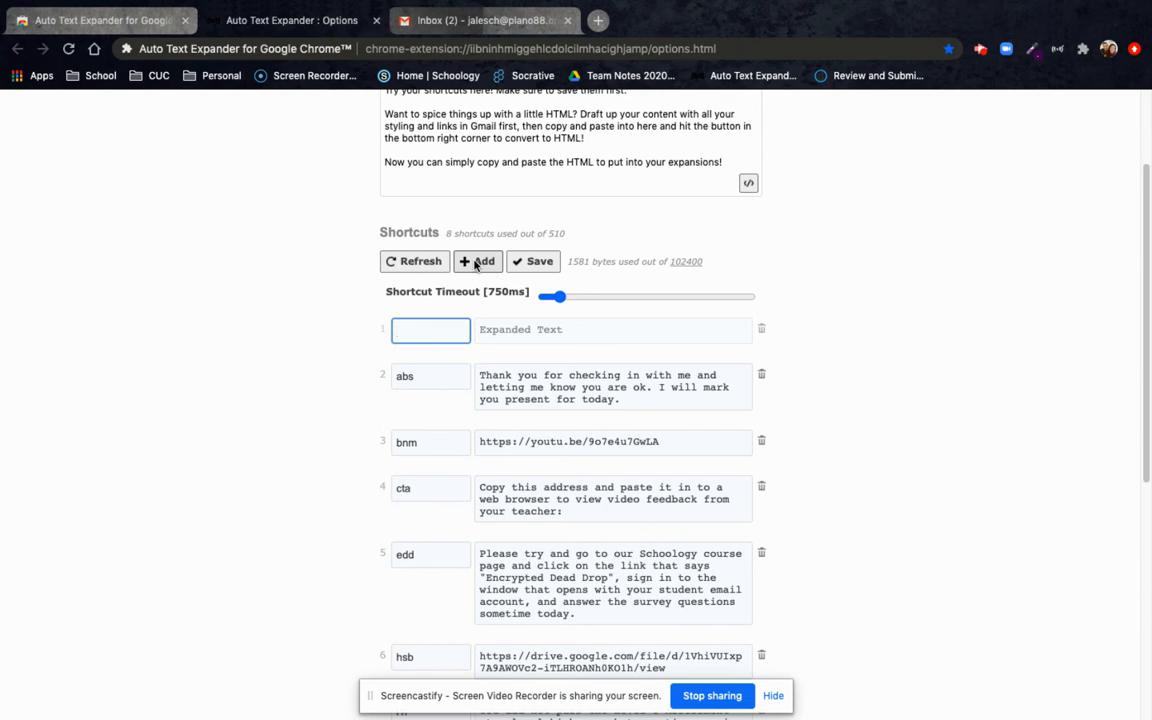
pyautogui.write('sc')
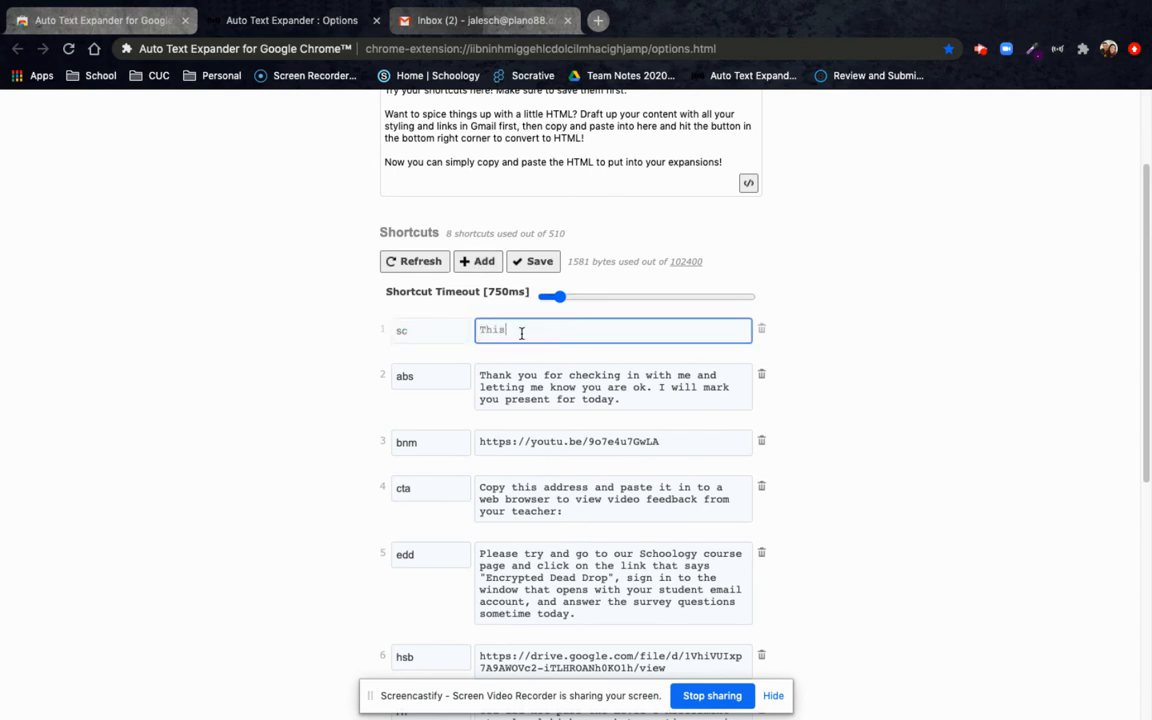
pyautogui.write('is a shortc')
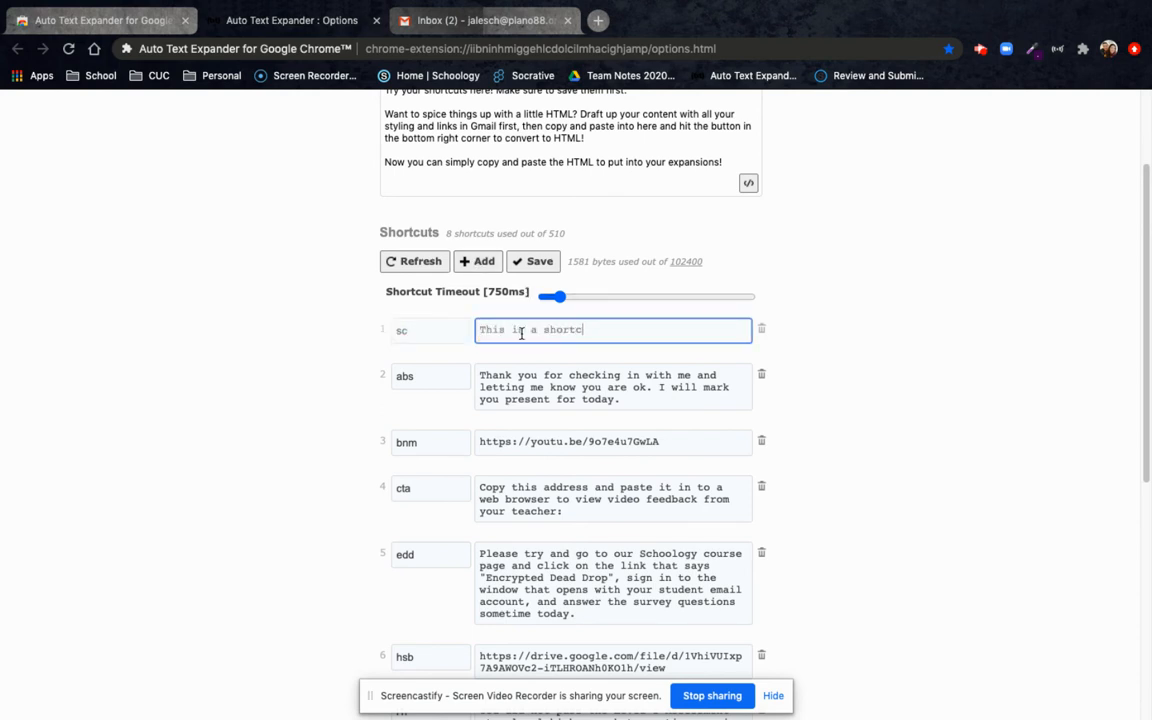
pyautogui.write('ut.')
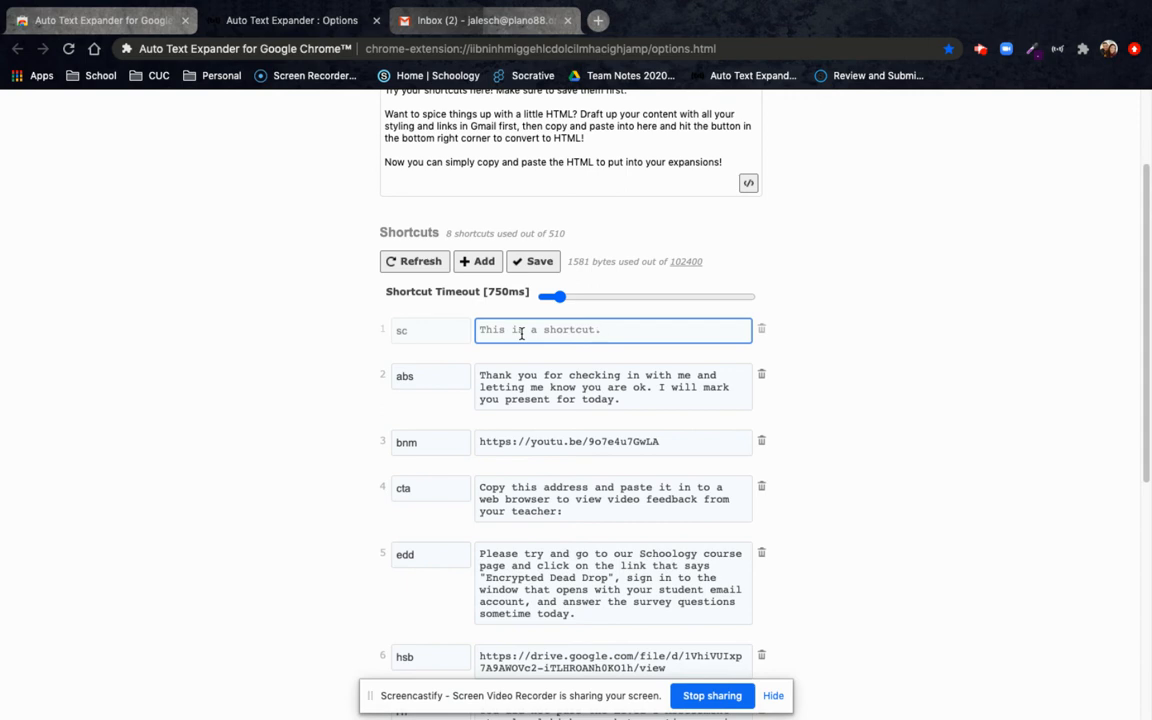
pyautogui.click(533, 261)
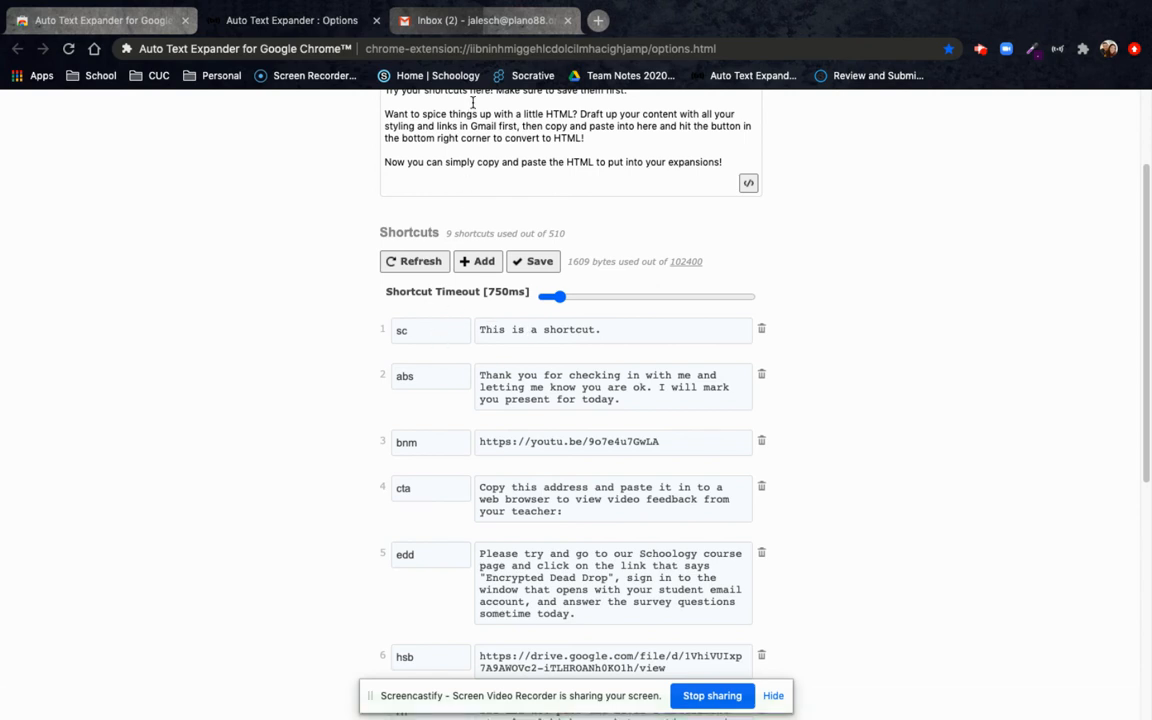
pyautogui.moveTo(435, 375)
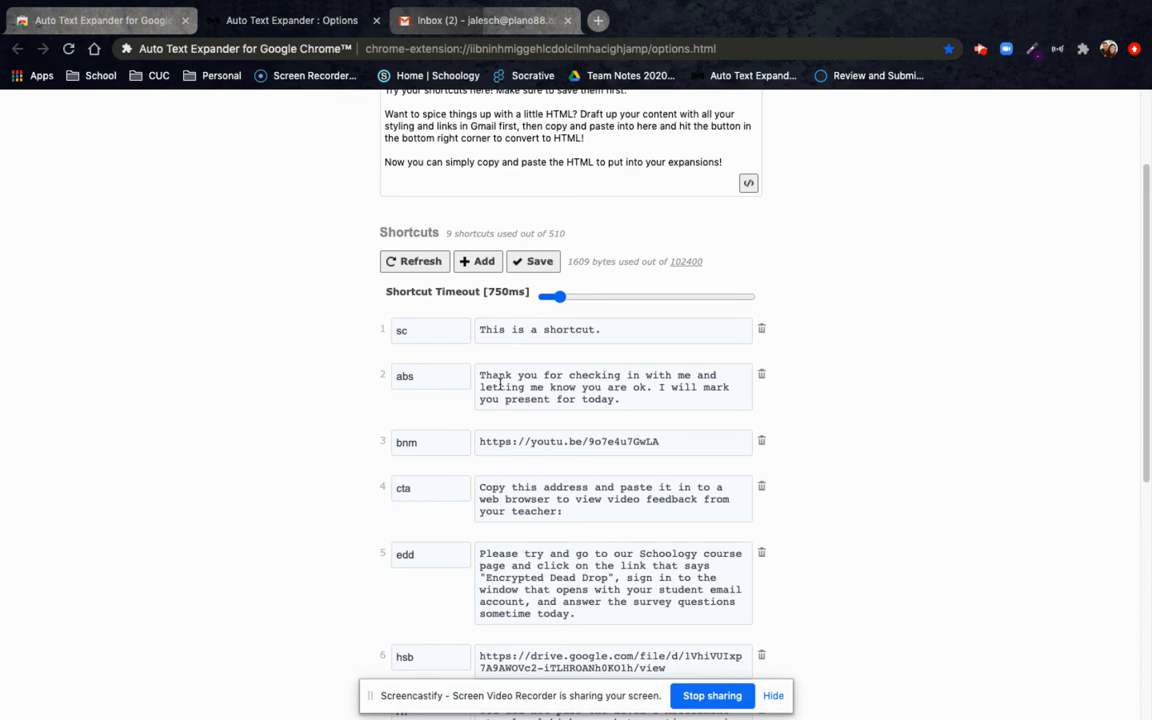
pyautogui.moveTo(490, 20)
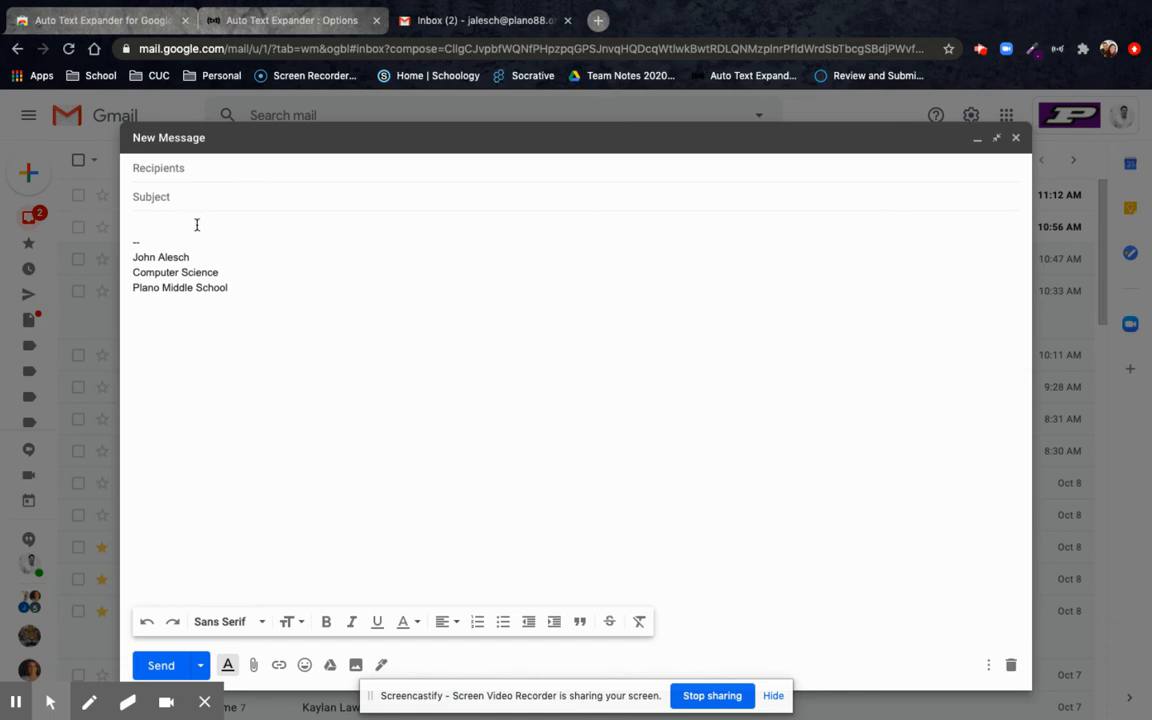
# Expand abs and edd into check-in and Schoology text in the Gmail message body
pyautogui.click(133, 225)
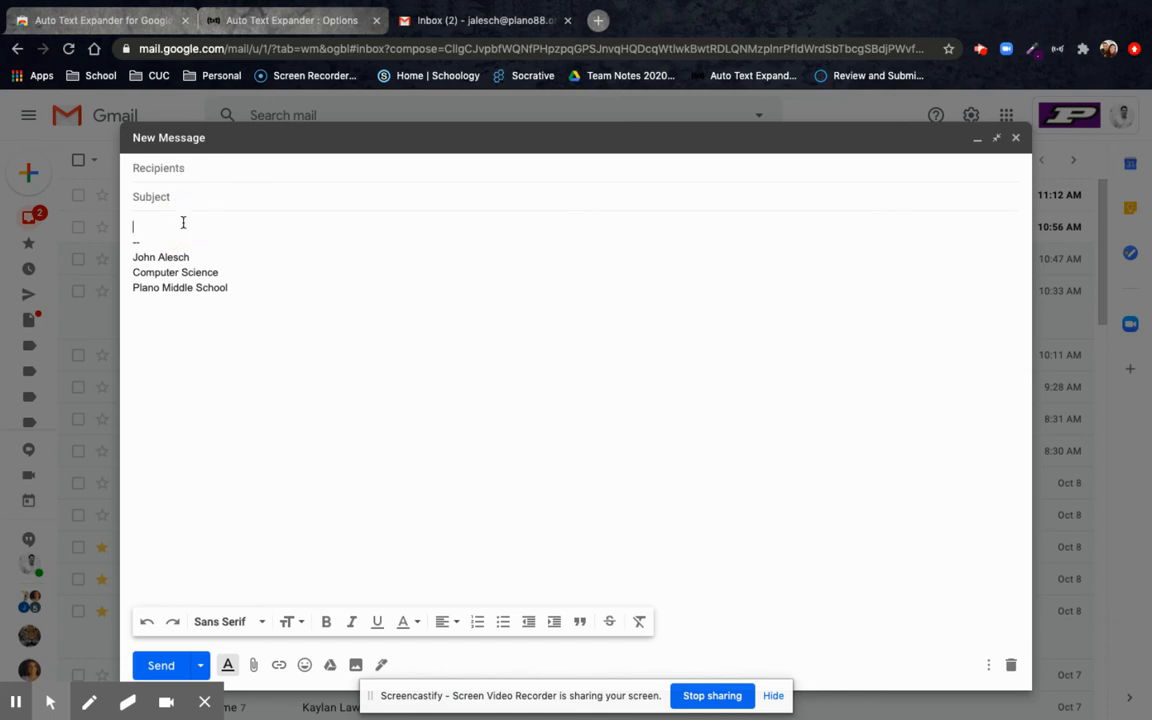
pyautogui.moveTo(874, 673)
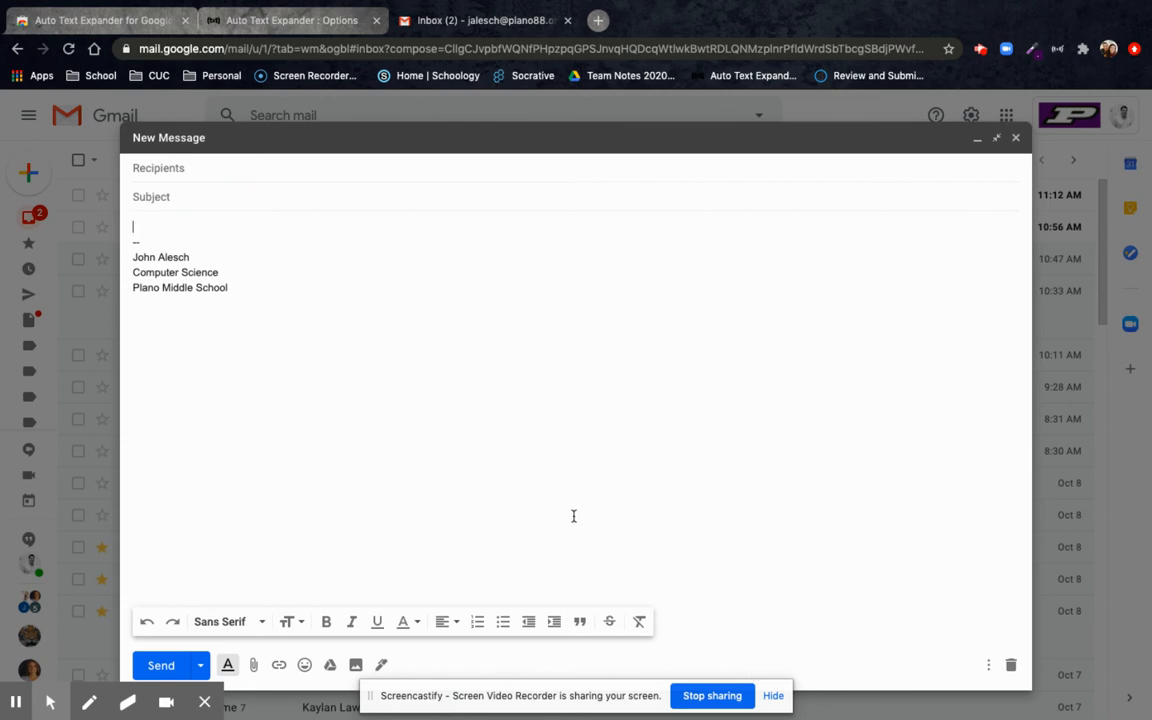
pyautogui.moveTo(838, 476)
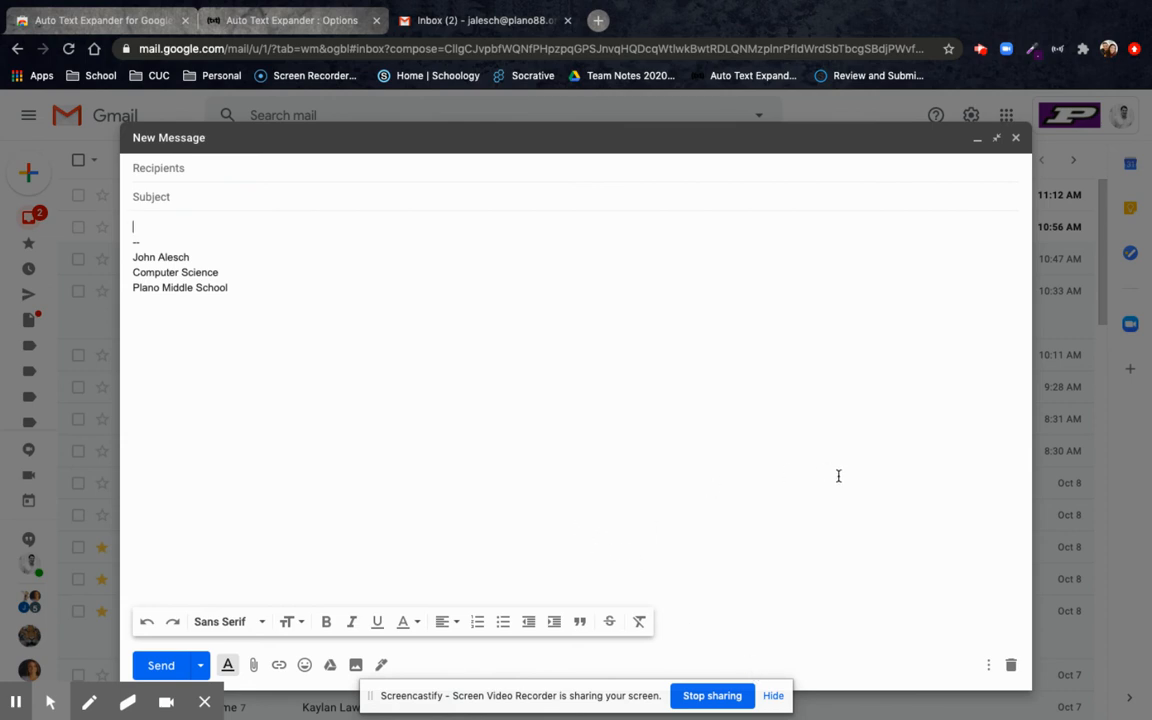
pyautogui.write('Thank you for checking in with me and letting me know you are ok. I will mark you present for today.')
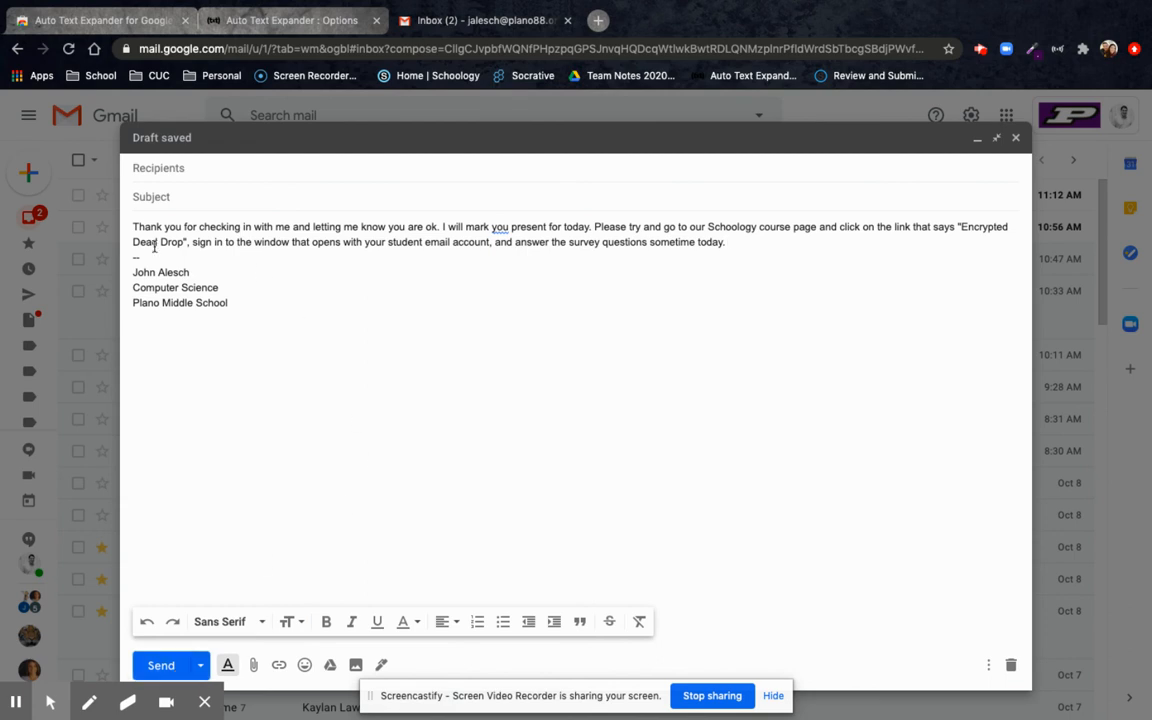
pyautogui.click(290, 20)
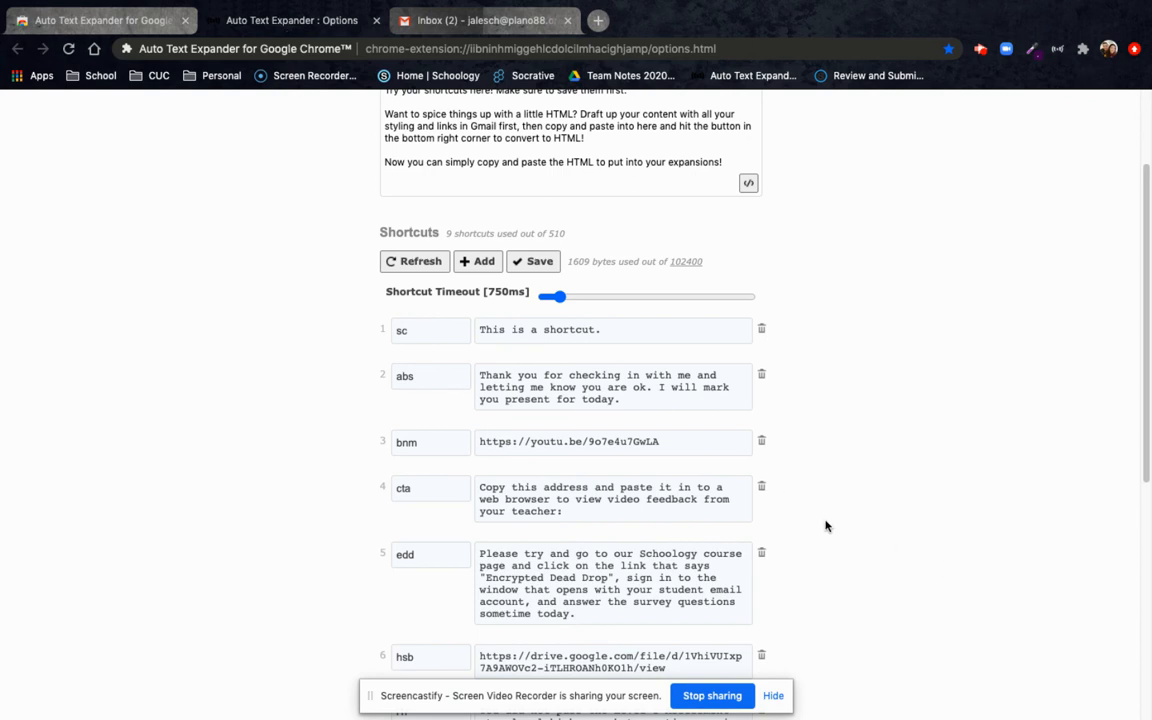
pyautogui.scroll(-3)
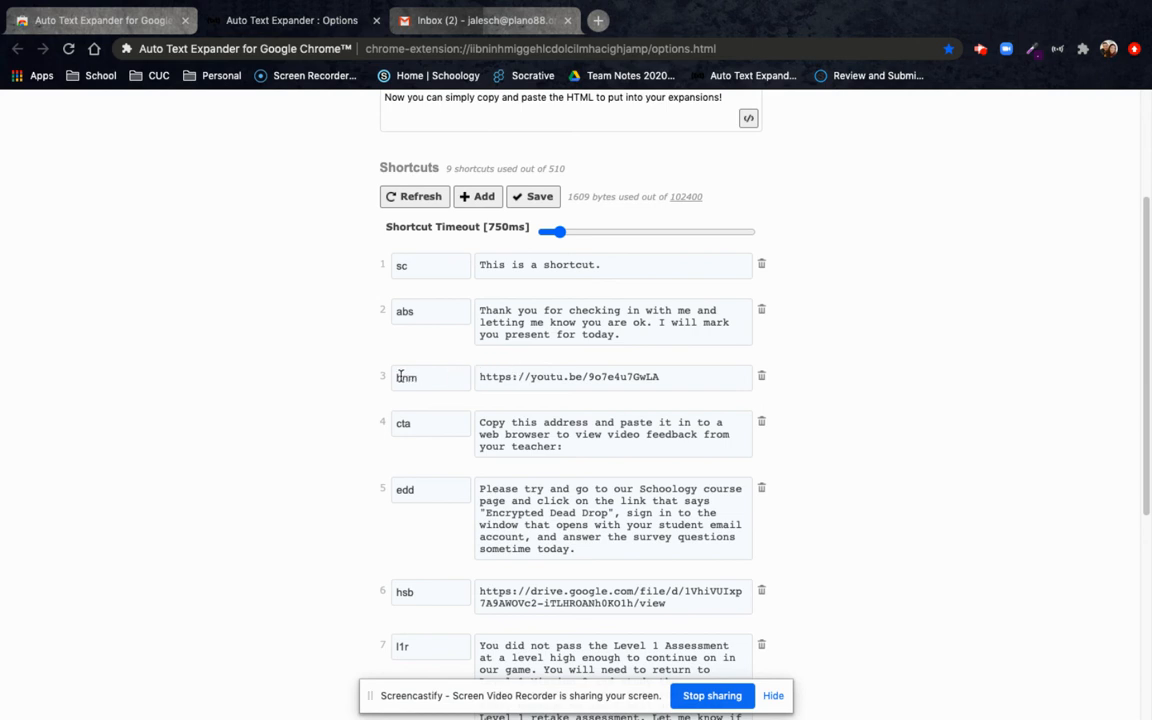
pyautogui.click(421, 377)
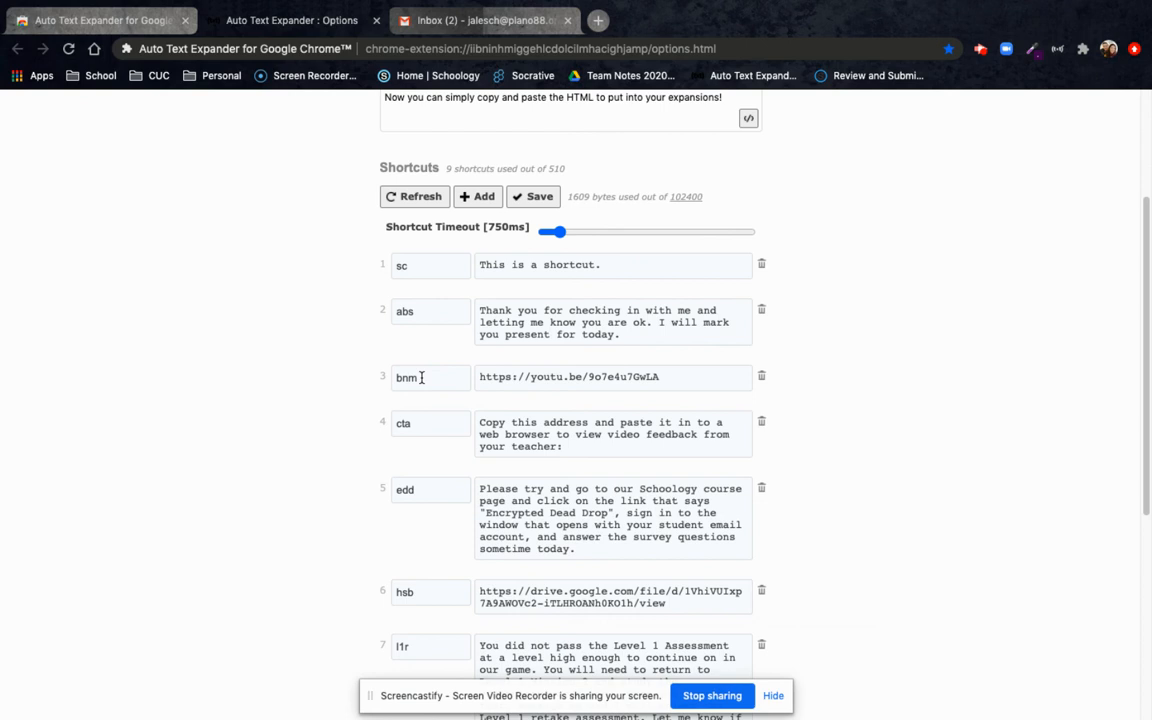
pyautogui.moveTo(568, 377)
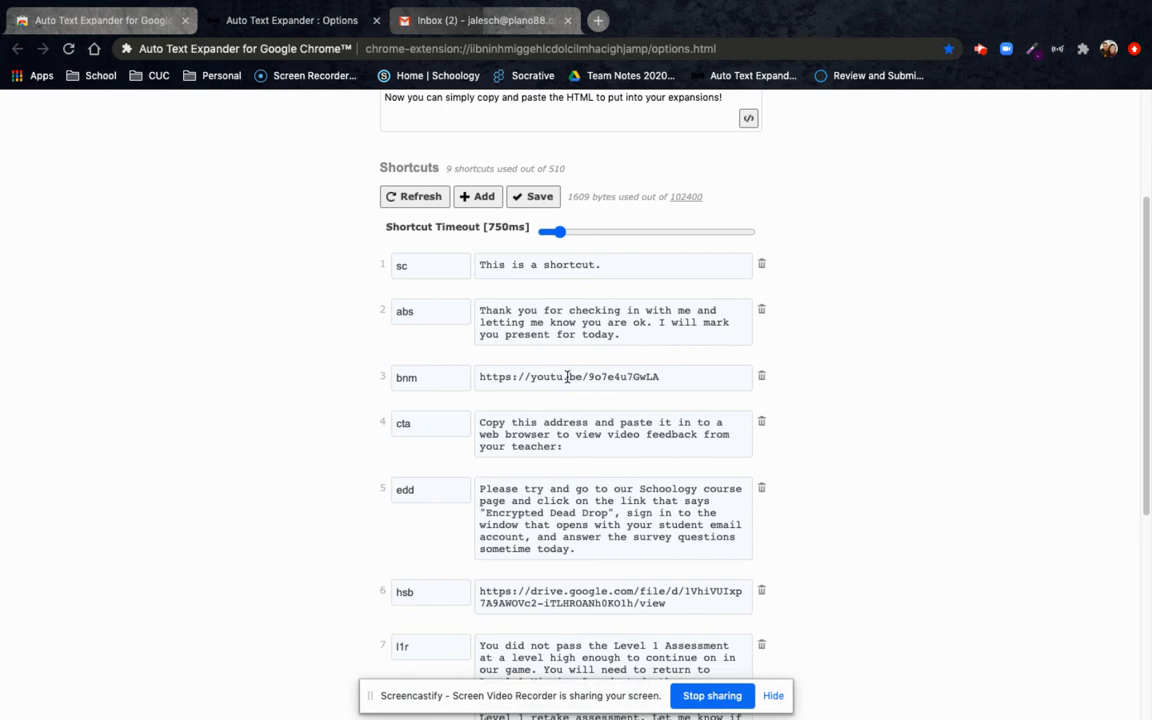
pyautogui.scroll(-3)
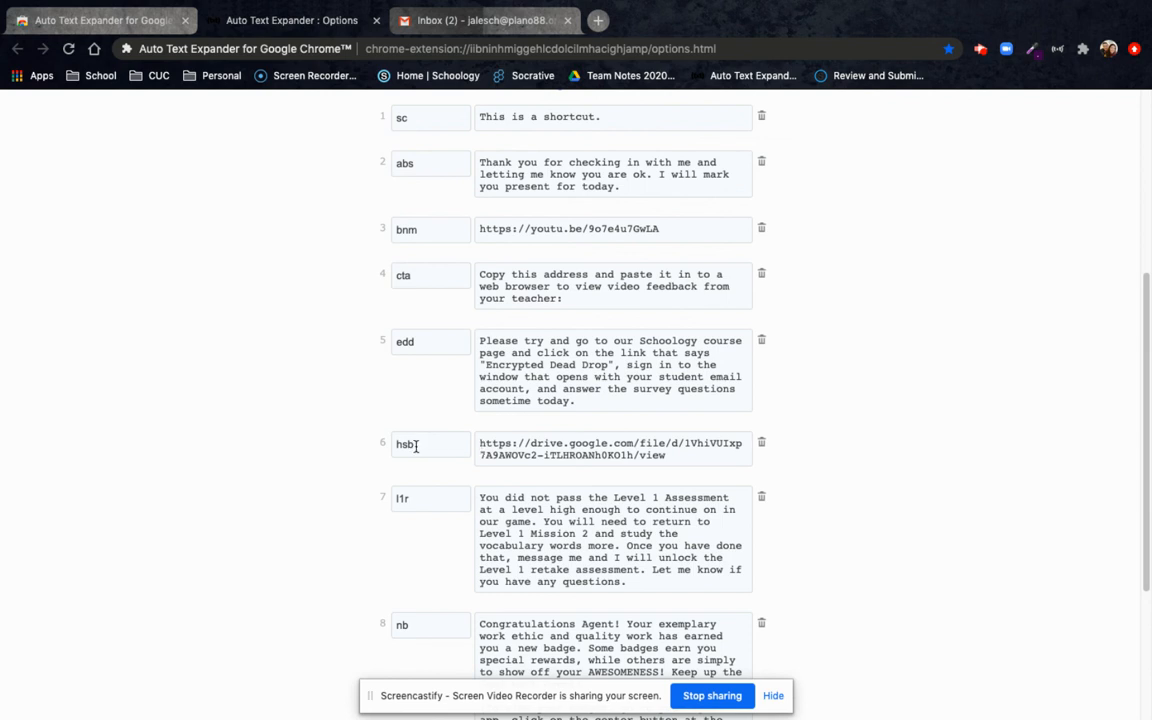
pyautogui.doubleClick(405, 444)
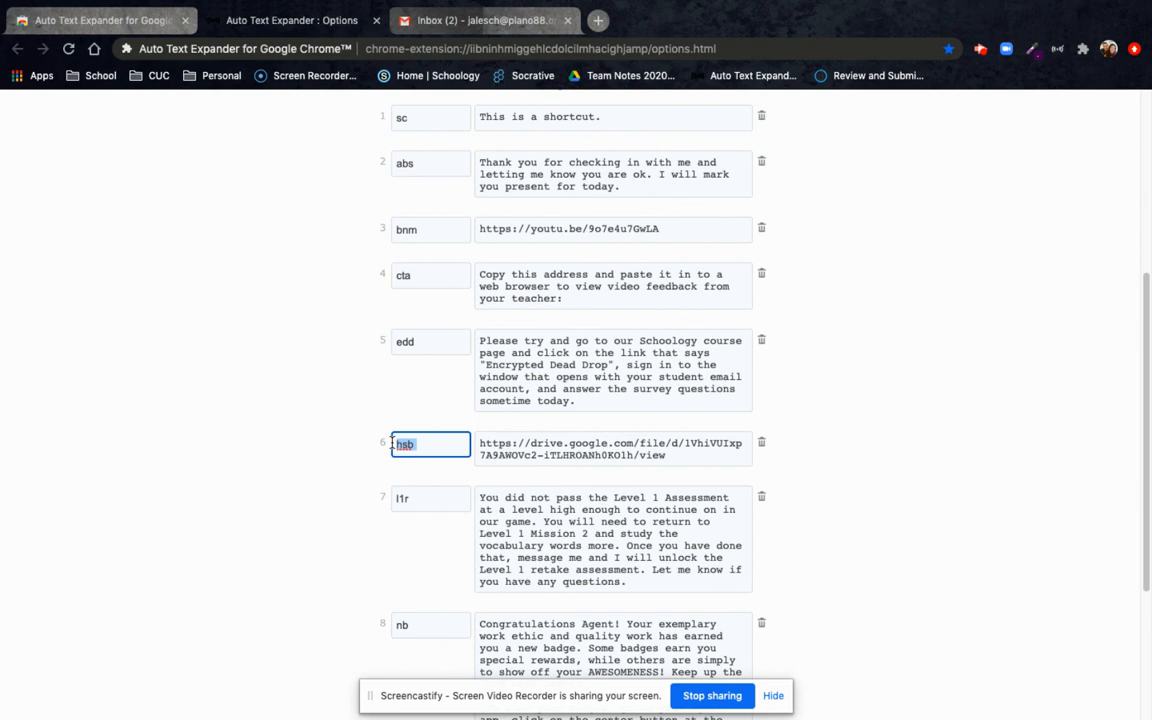
pyautogui.moveTo(648, 491)
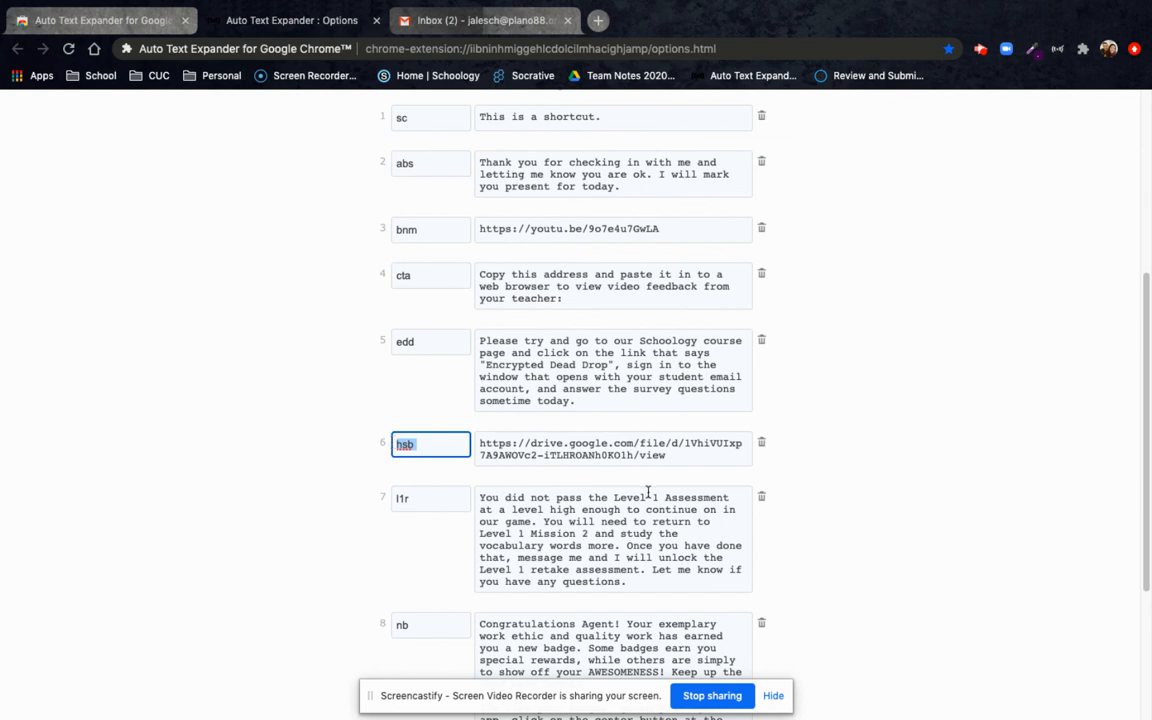
pyautogui.scroll(-3)
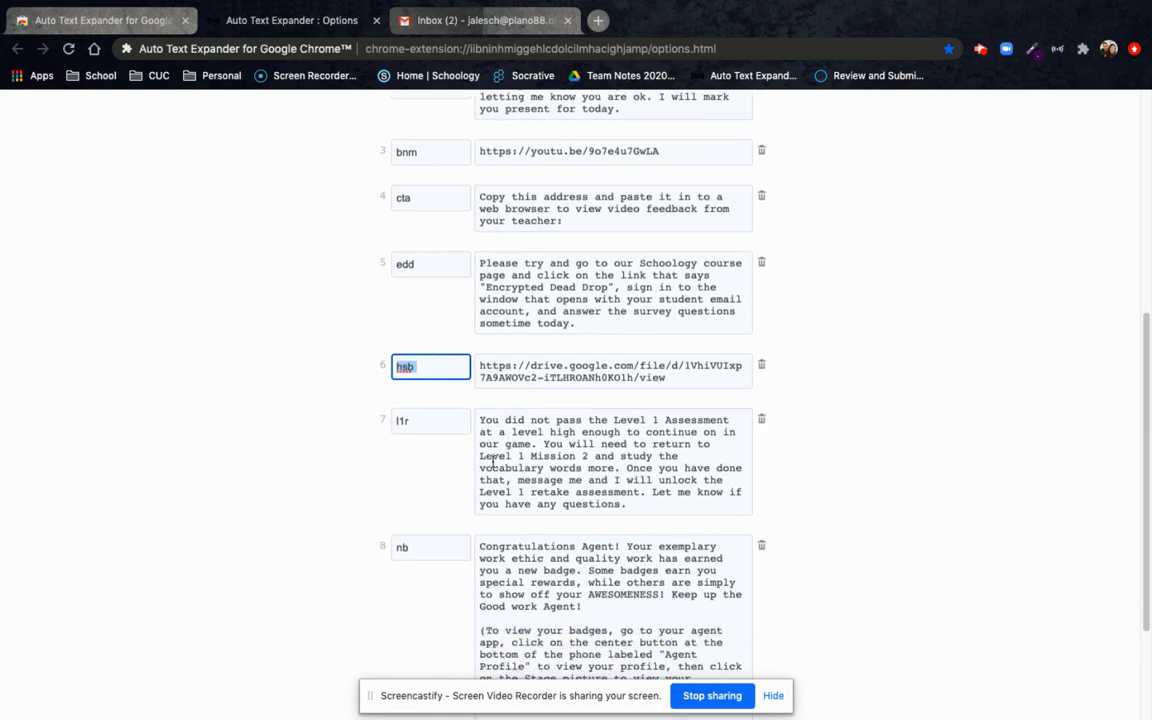
pyautogui.scroll(-3)
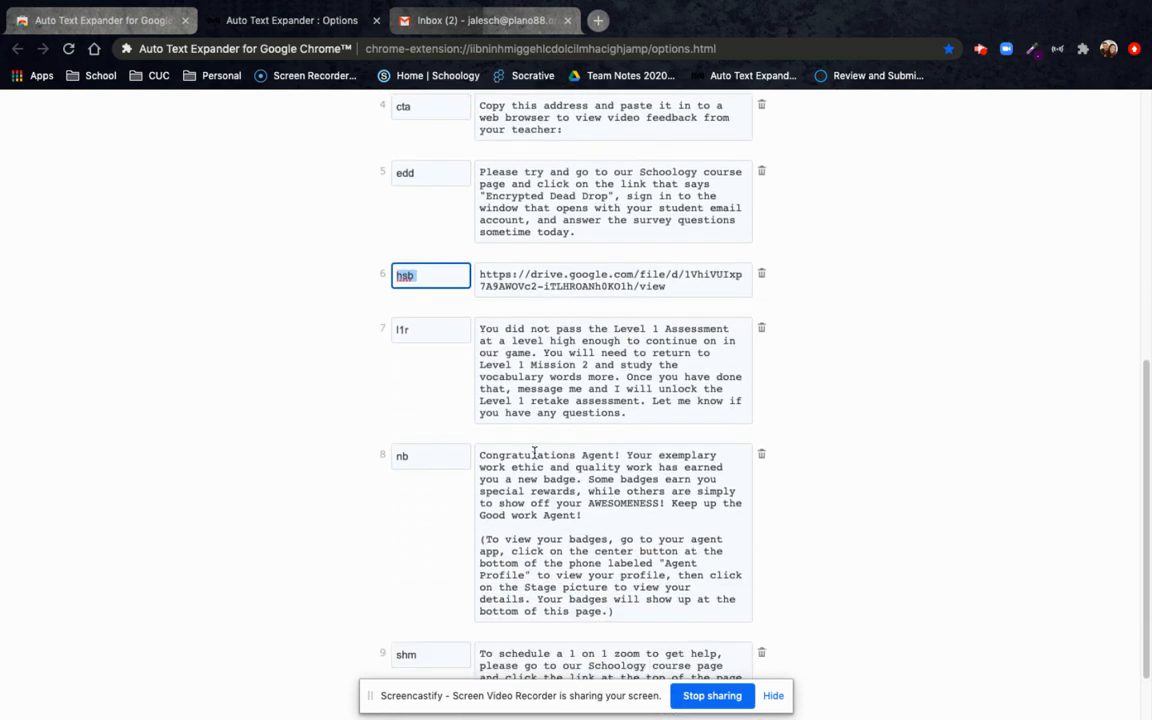
pyautogui.moveTo(625, 553)
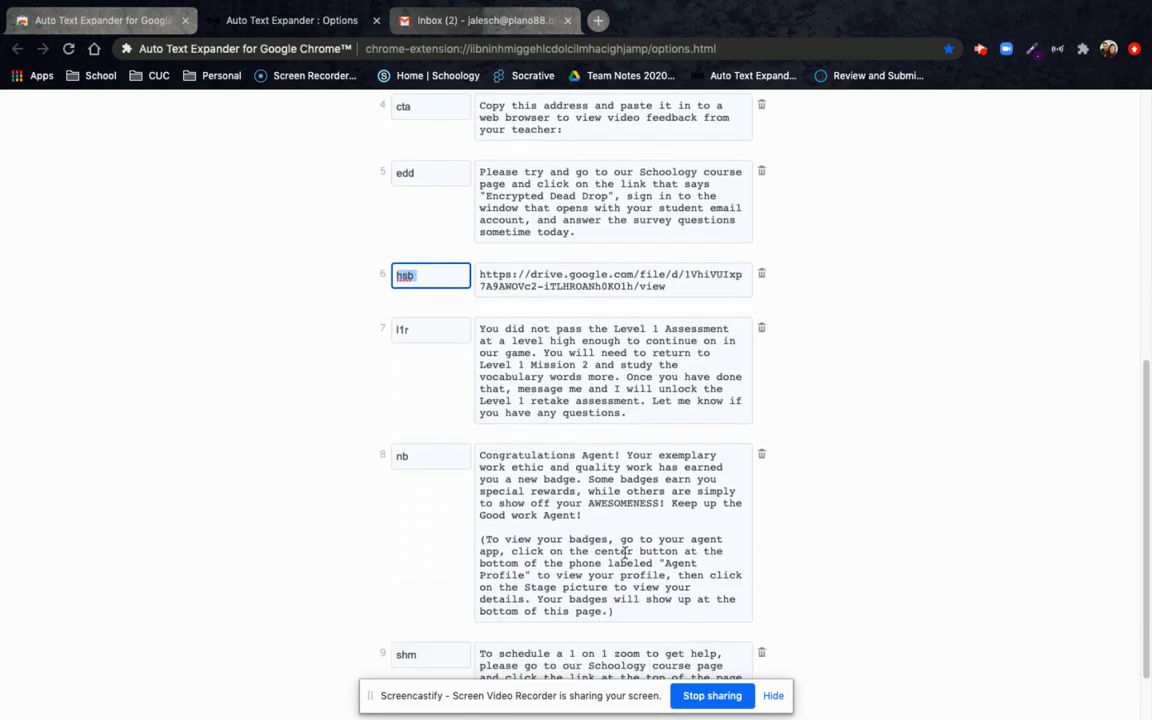
pyautogui.scroll(-3)
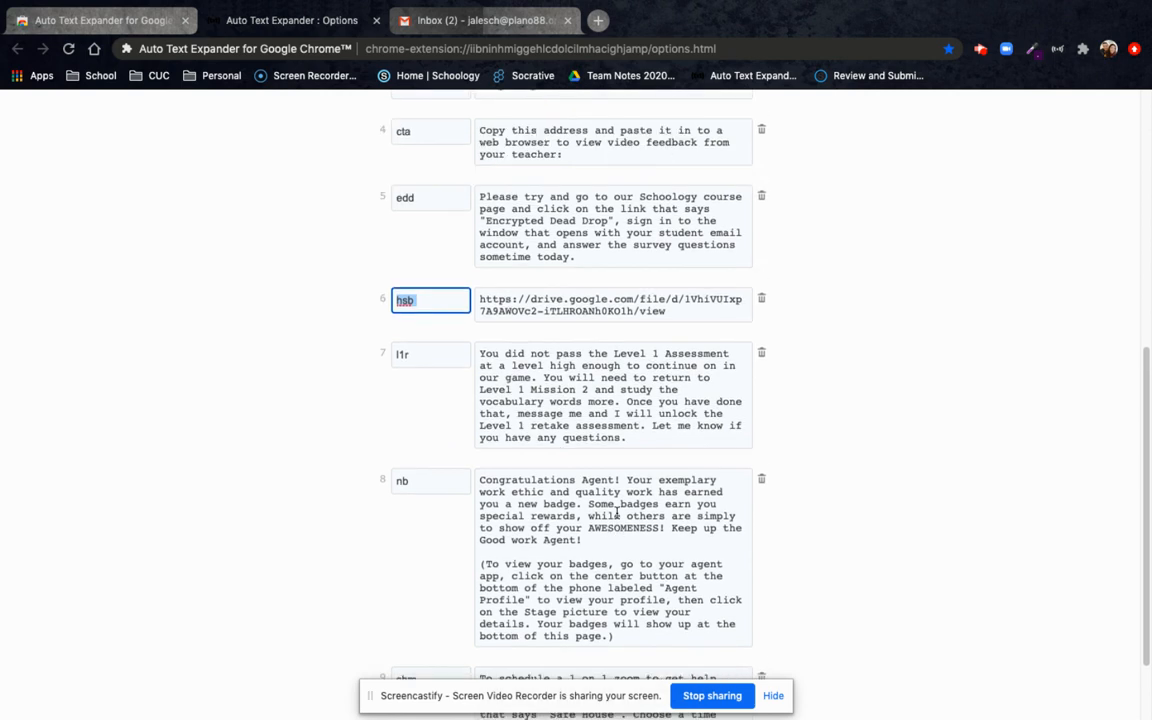